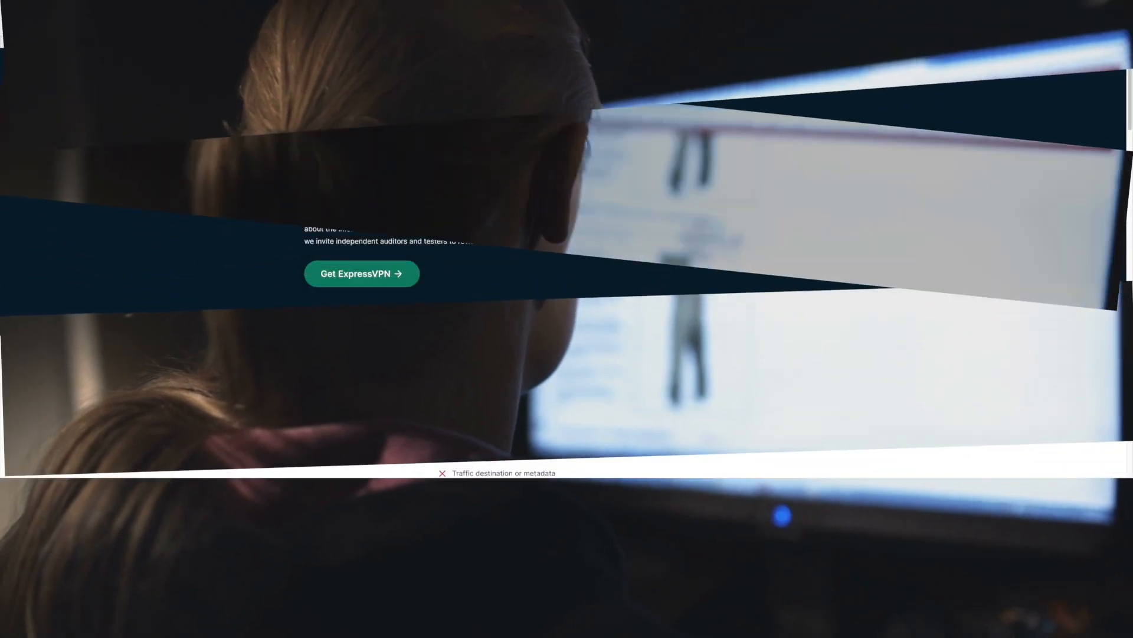
{"action": "scroll", "scroll_direction": "down", "scroll_amount": 3}
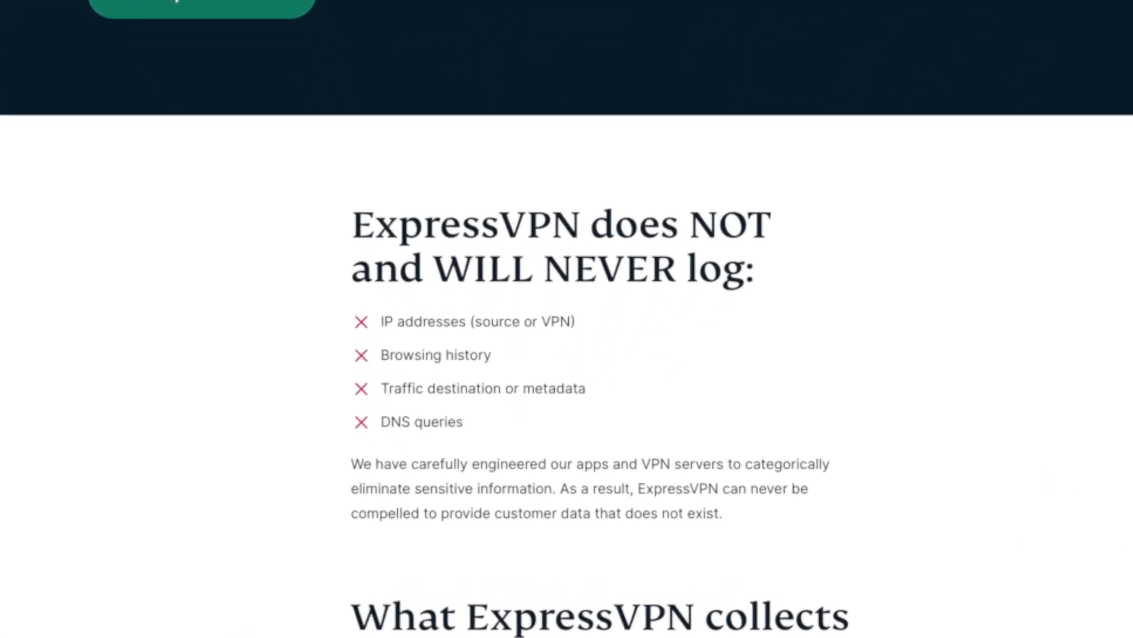